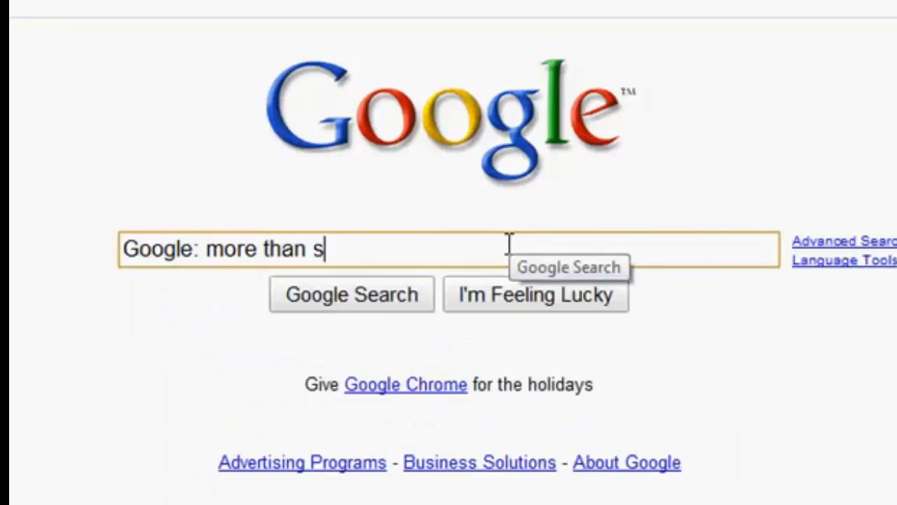
Go from the Google search page to the Gmail sign-in page.
type("earch. Screencasts by")
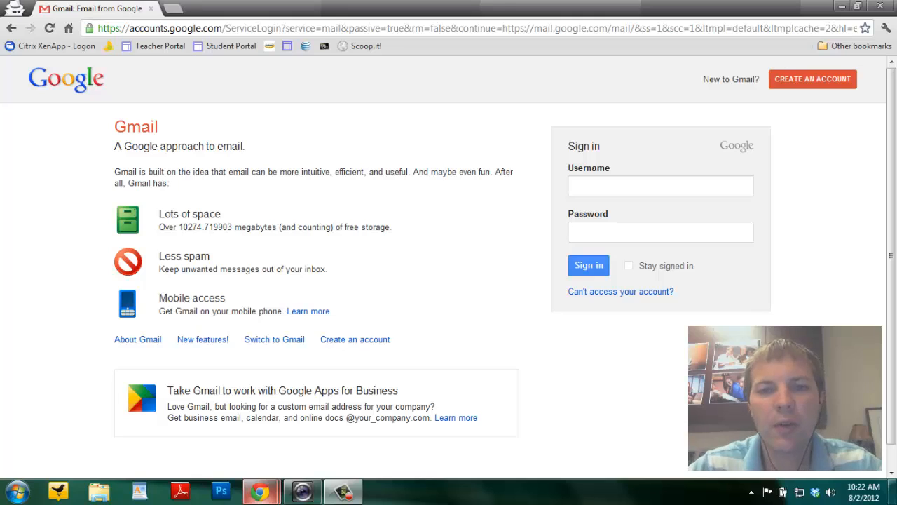
left_click(660, 186)
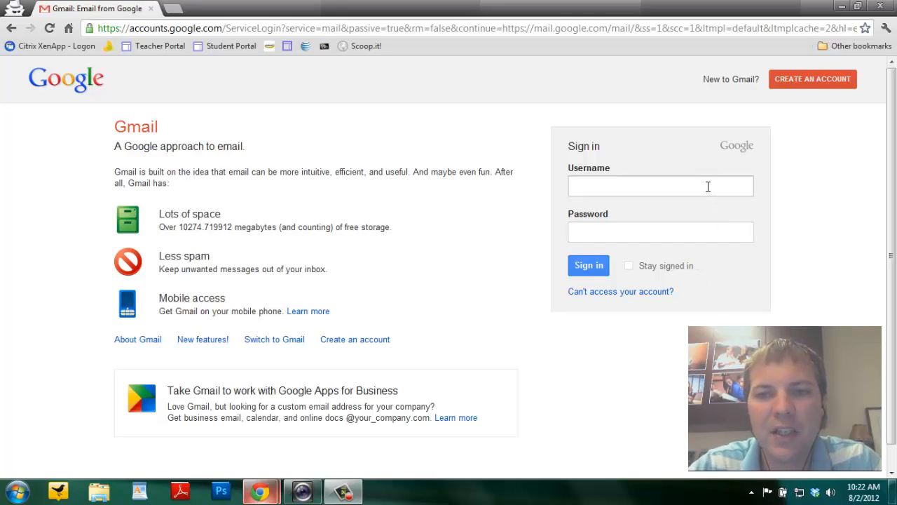
left_click(659, 186)
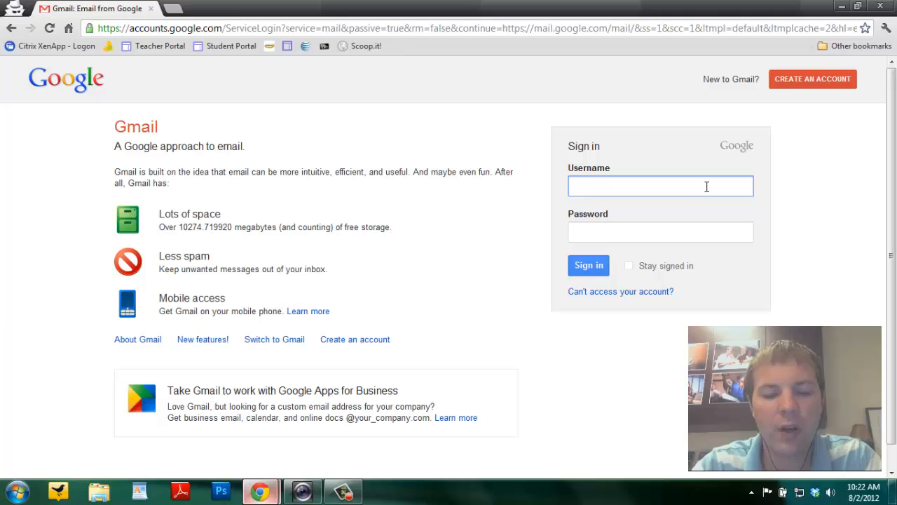
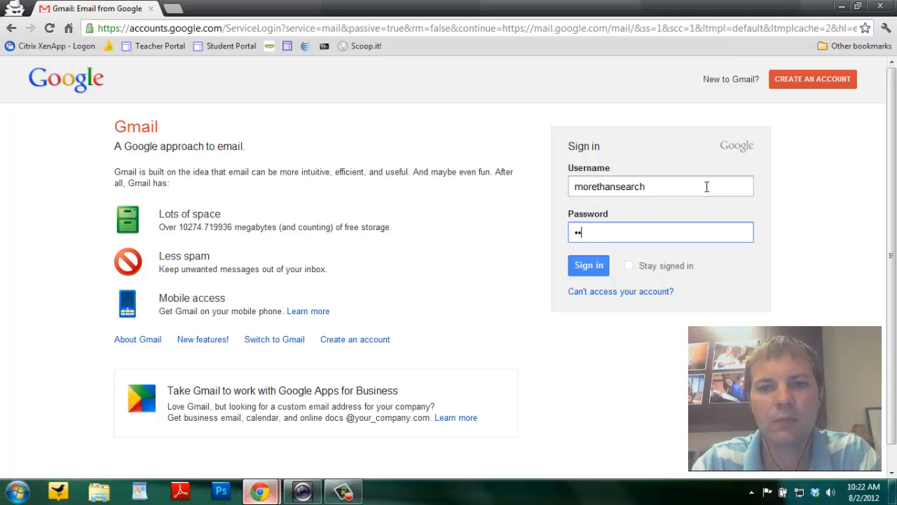
type("password")
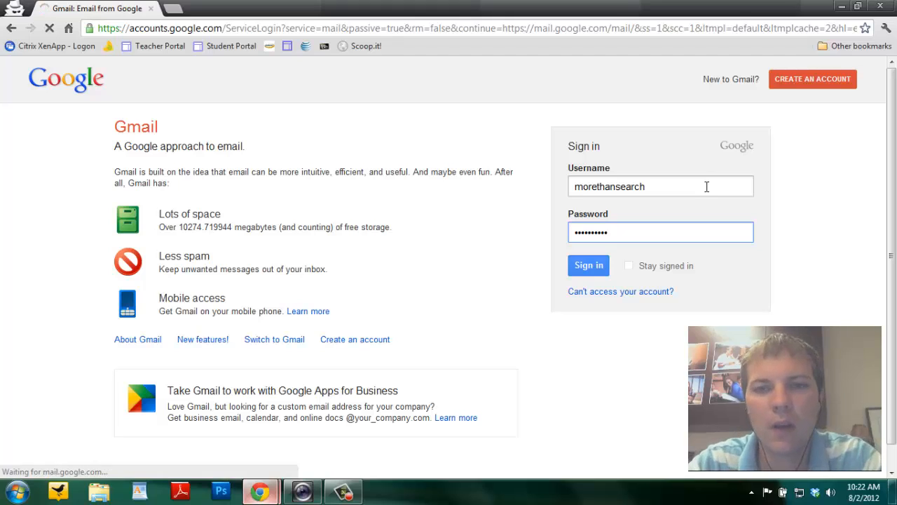
left_click(588, 265)
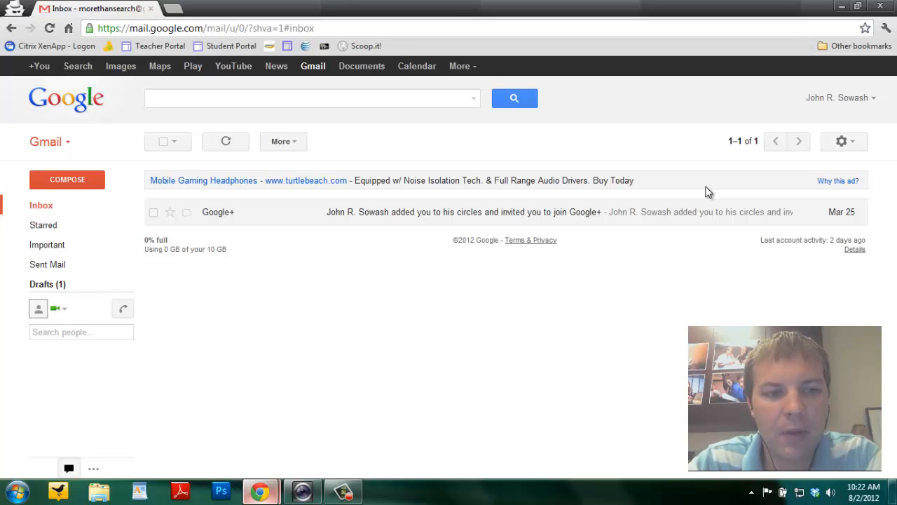
mouse_move(274, 381)
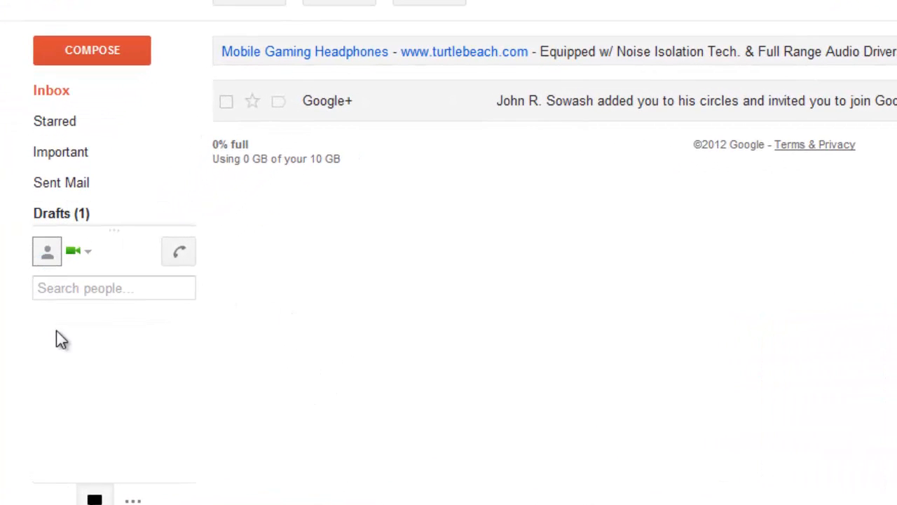
mouse_move(81, 319)
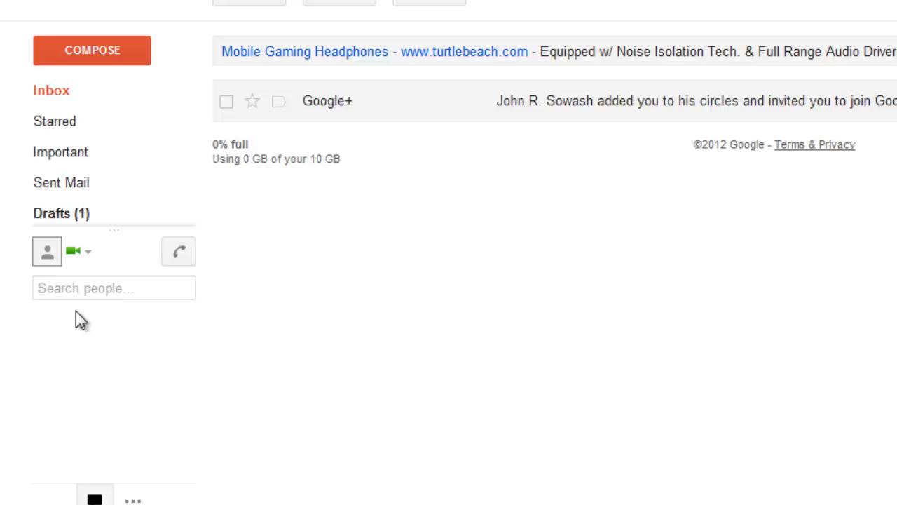
mouse_move(103, 106)
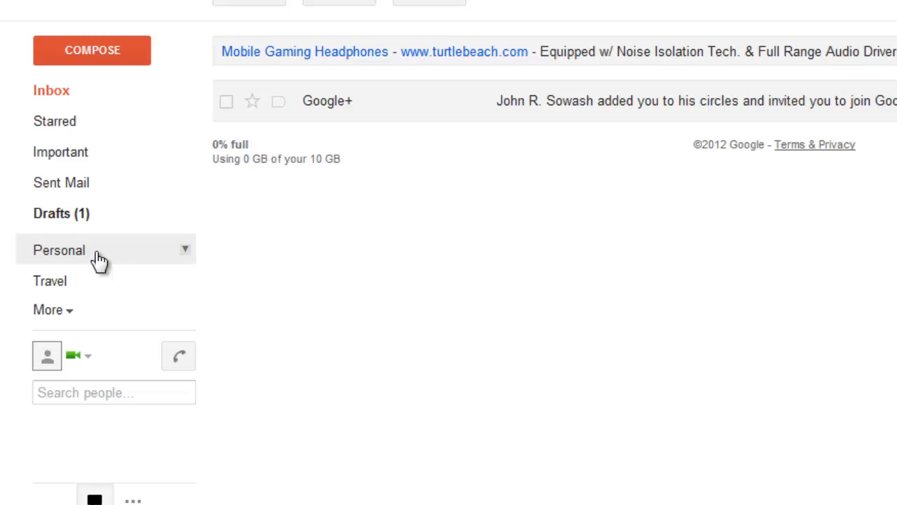
mouse_move(75, 375)
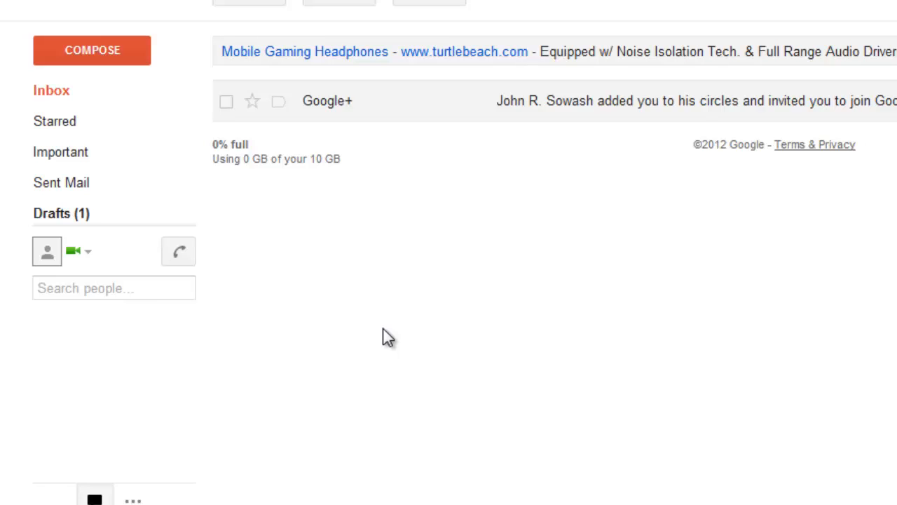
mouse_move(51, 358)
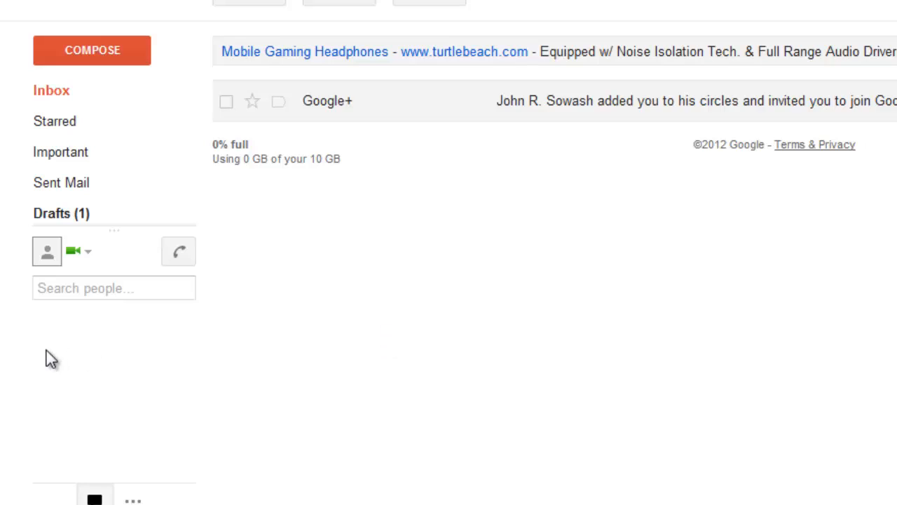
mouse_move(101, 288)
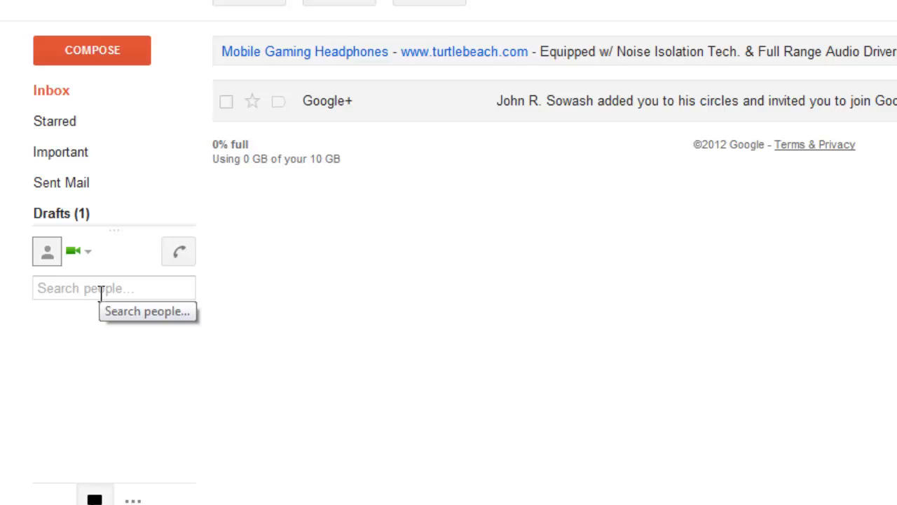
Search people for 'jrsowash' and invite them to chat.
left_click(113, 287)
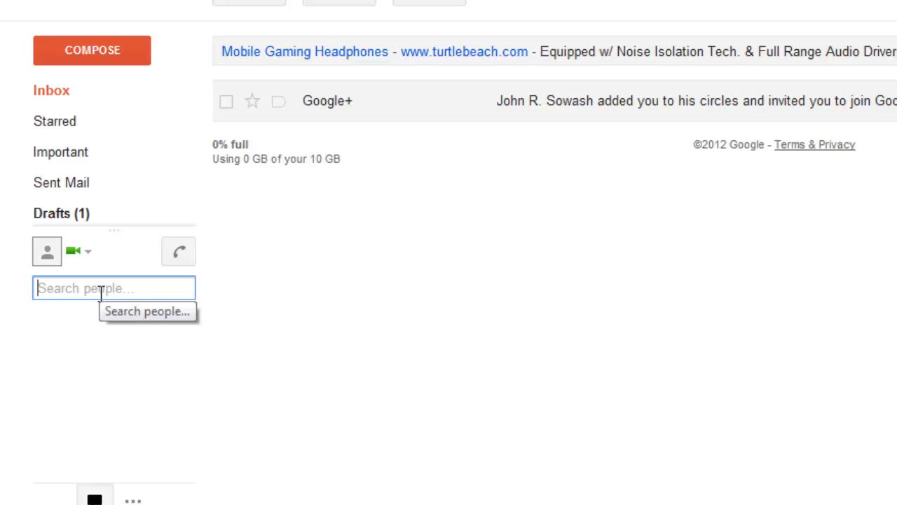
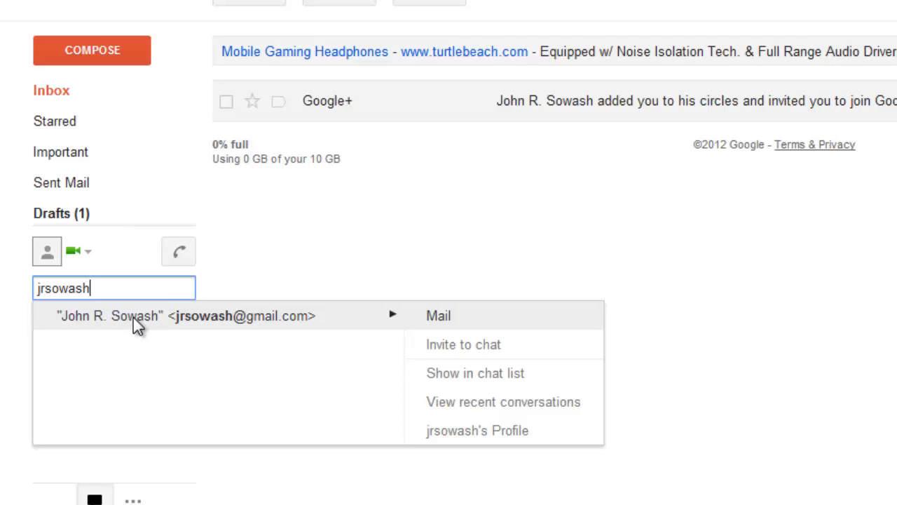
mouse_move(363, 333)
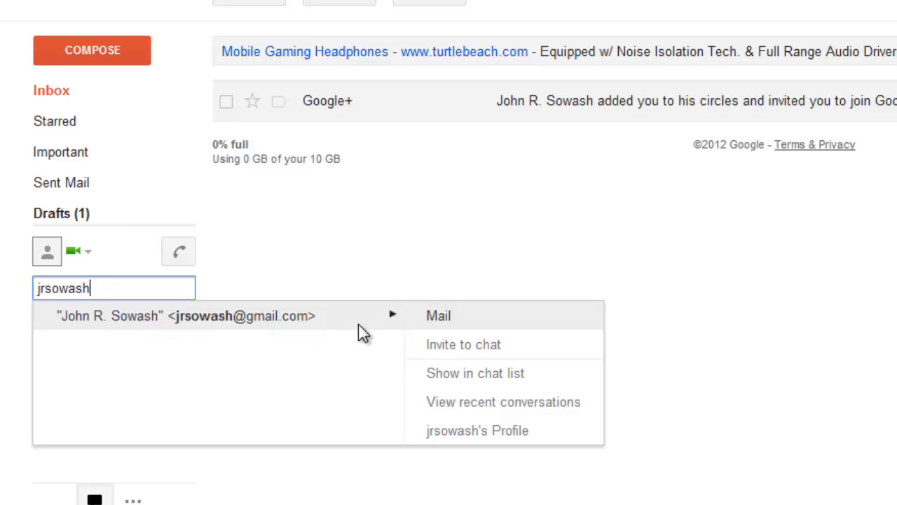
mouse_move(449, 344)
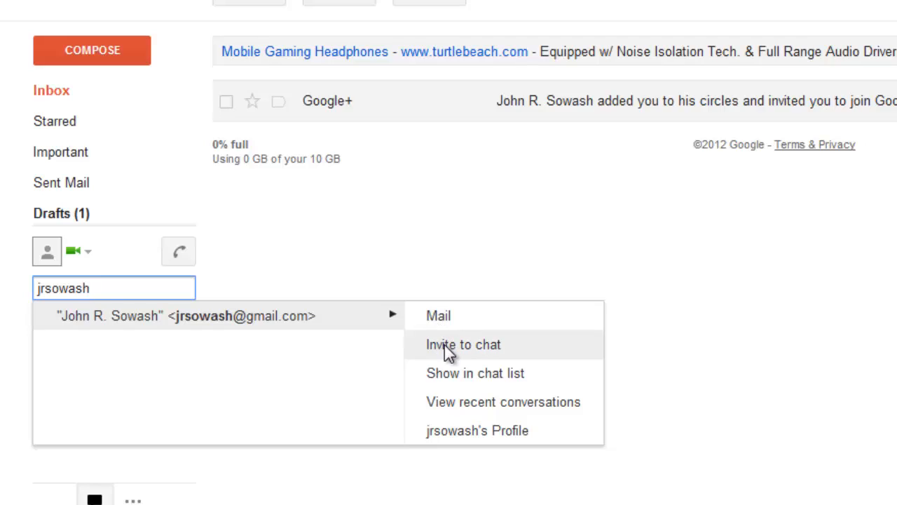
left_click(463, 344)
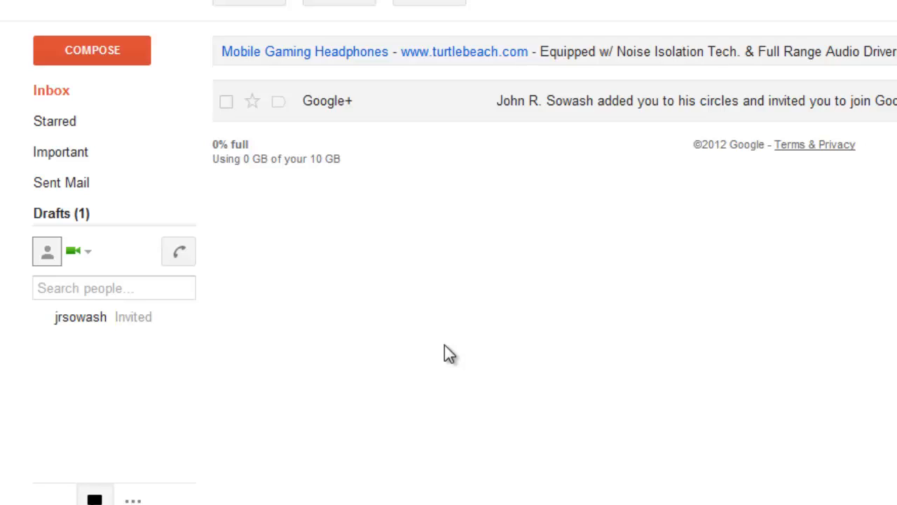
mouse_move(468, 331)
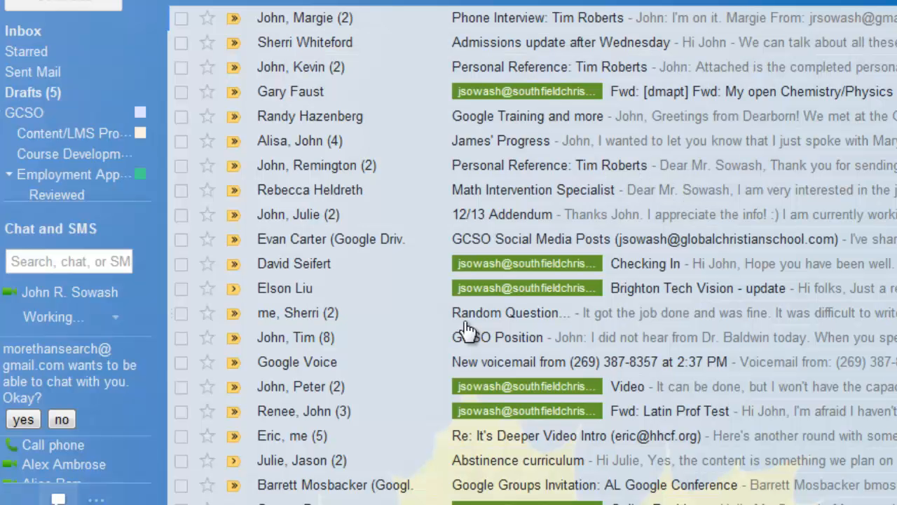
On the second account, scroll the Chat and SMS panel and accept the chat request.
scroll("down", 3)
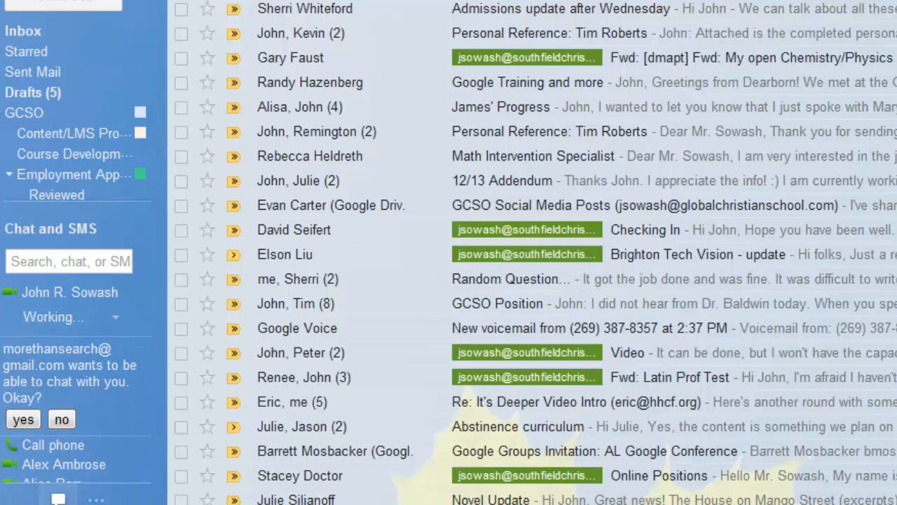
scroll("down", 3)
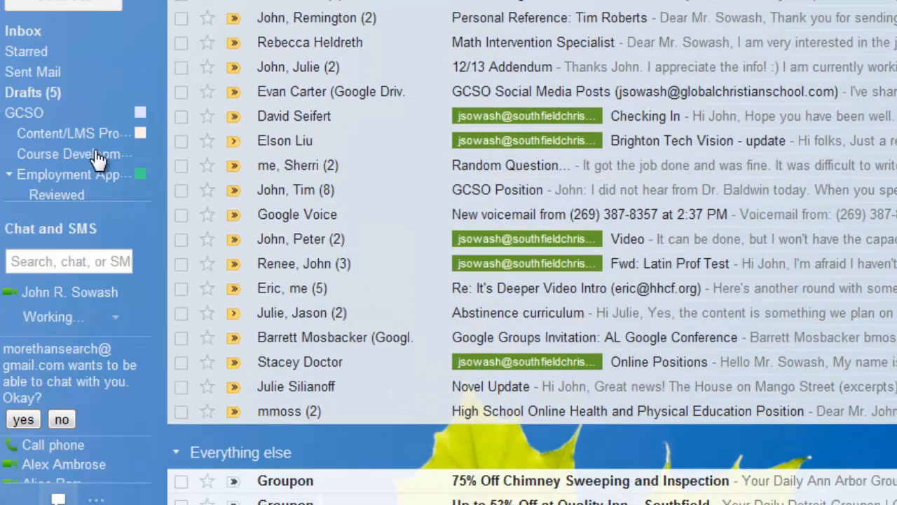
mouse_move(157, 74)
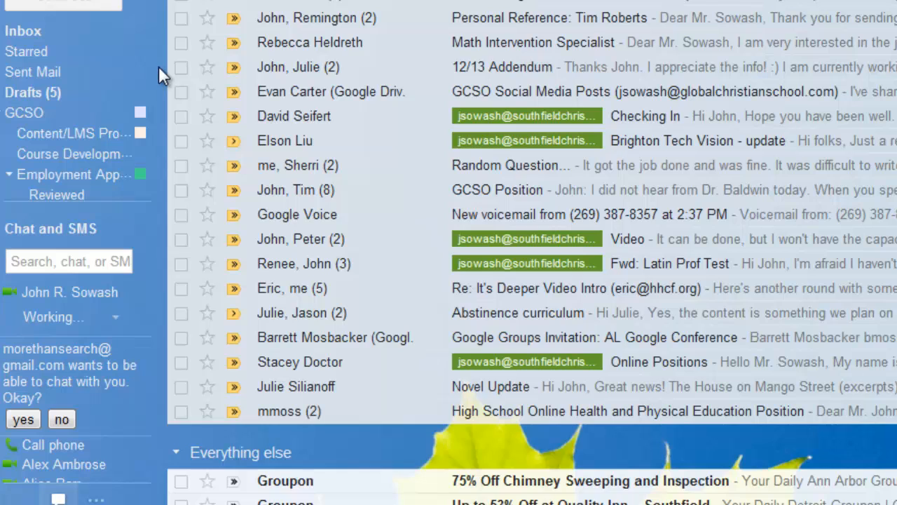
mouse_move(133, 364)
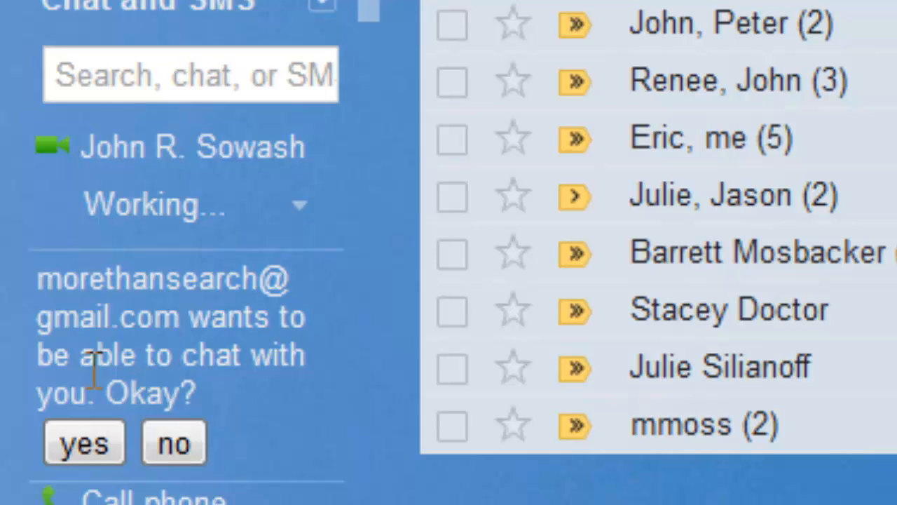
mouse_move(158, 368)
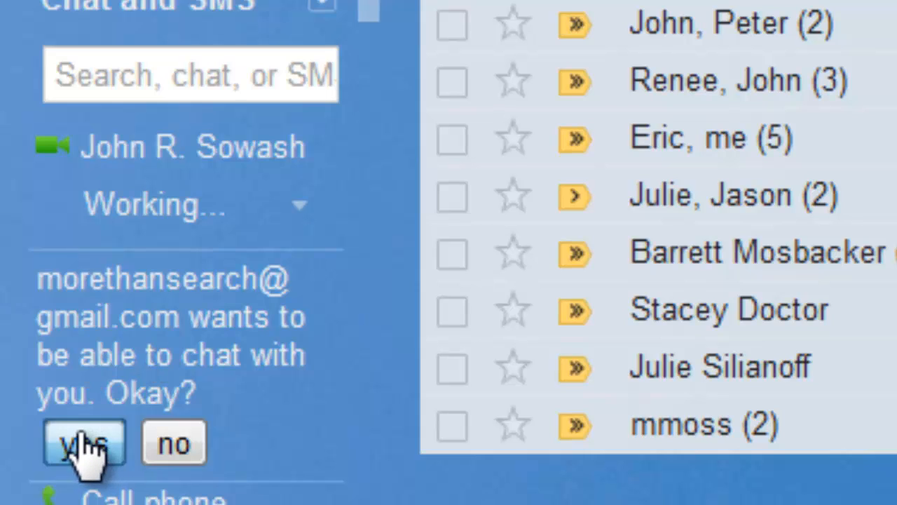
left_click(84, 442)
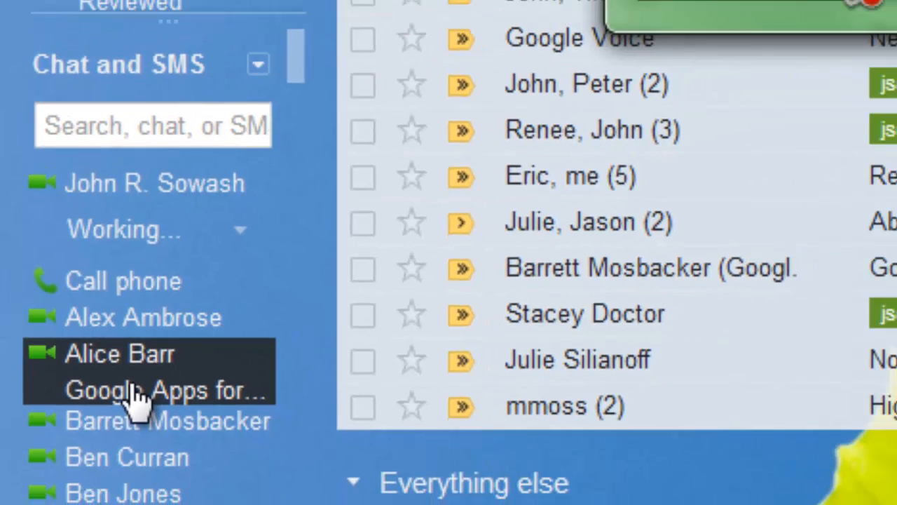
Return to the first account and close the 'Hangouts in Gmail' notice.
left_click(154, 182)
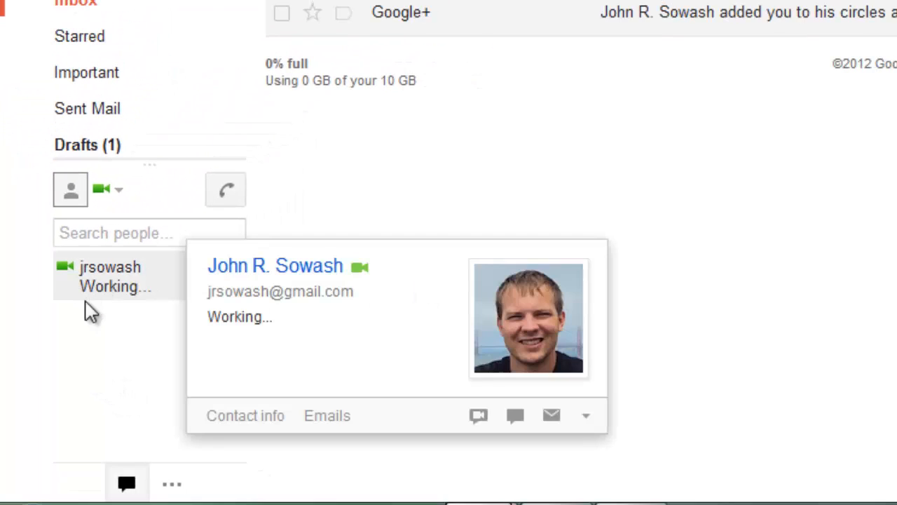
mouse_move(74, 309)
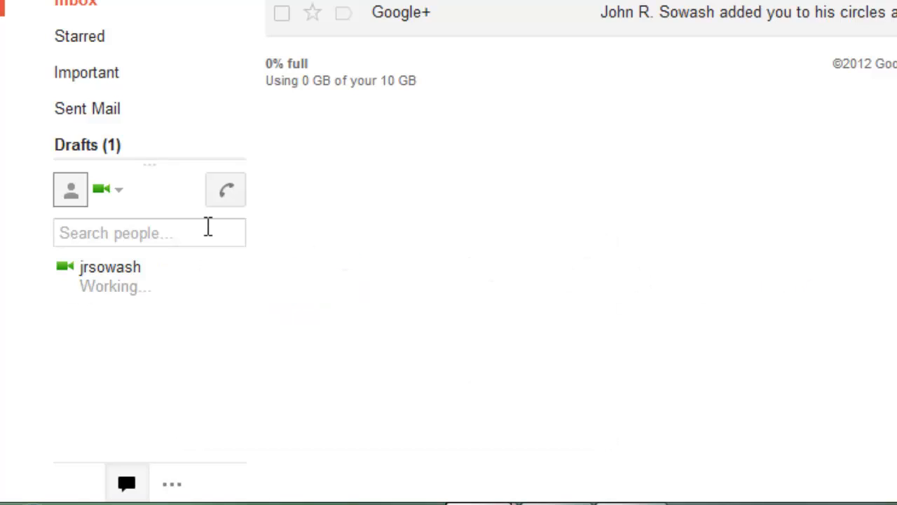
left_click(141, 233)
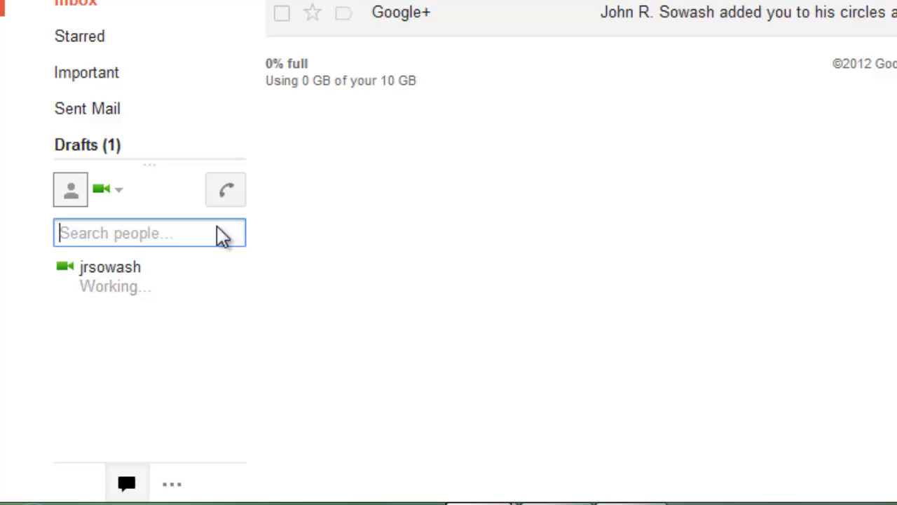
mouse_move(523, 231)
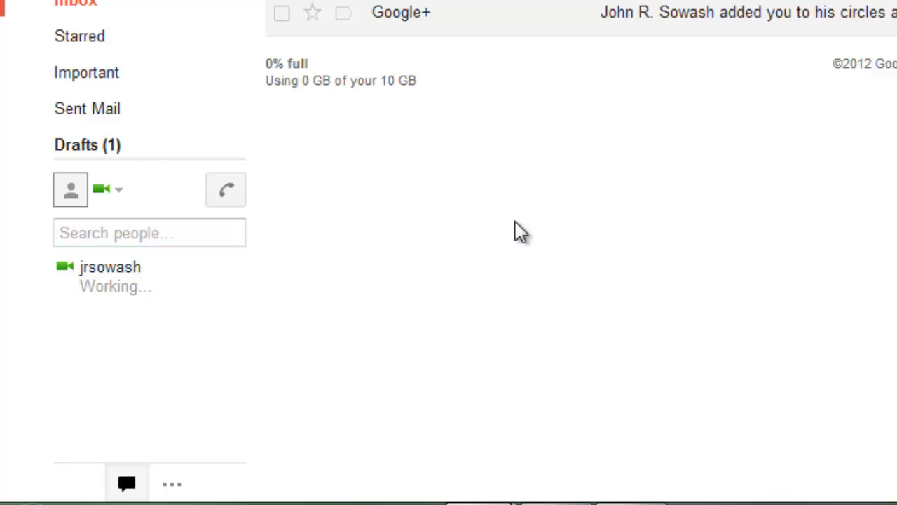
mouse_move(265, 291)
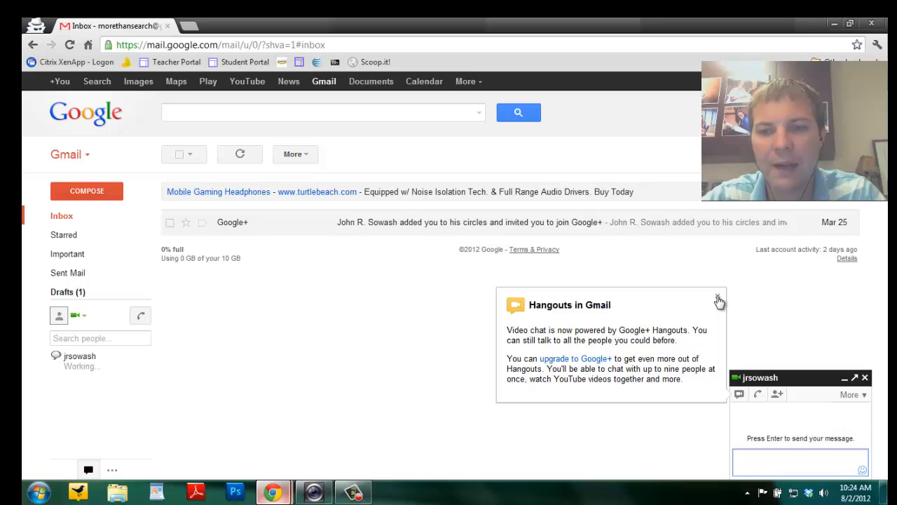
left_click(718, 300)
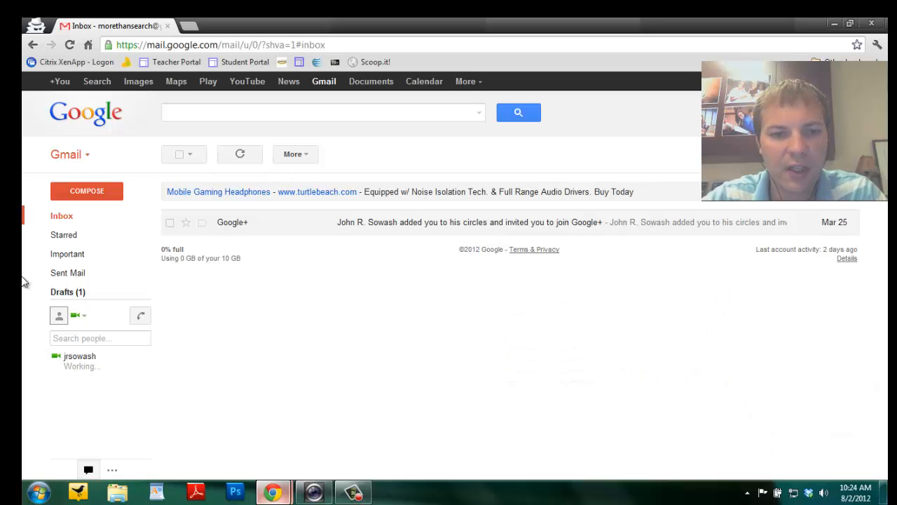
Send jrsowash 'test message' and reply 'got it thanks' from the other account.
left_click(79, 356)
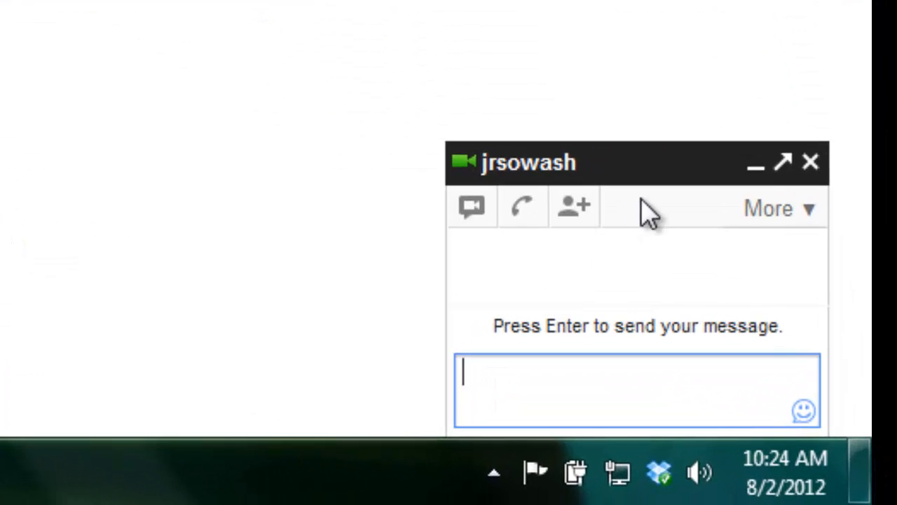
mouse_move(596, 393)
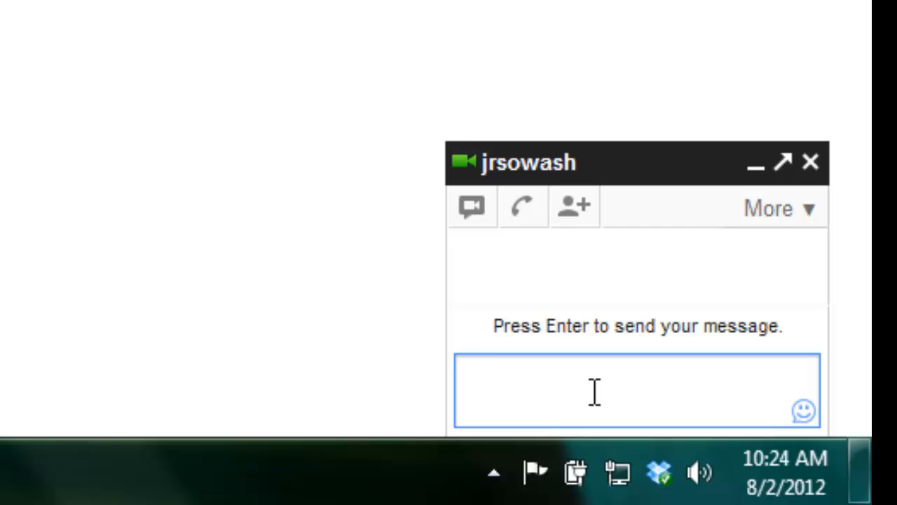
type("test mess")
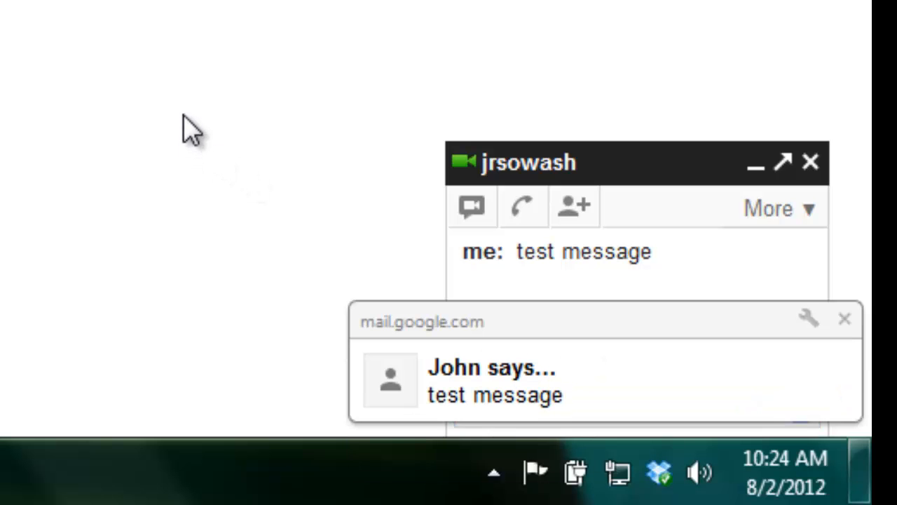
left_click(490, 378)
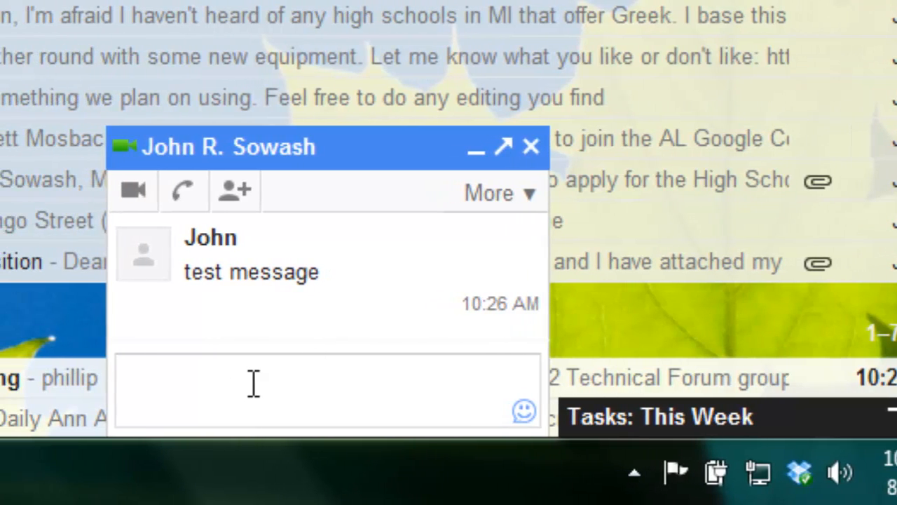
mouse_move(414, 364)
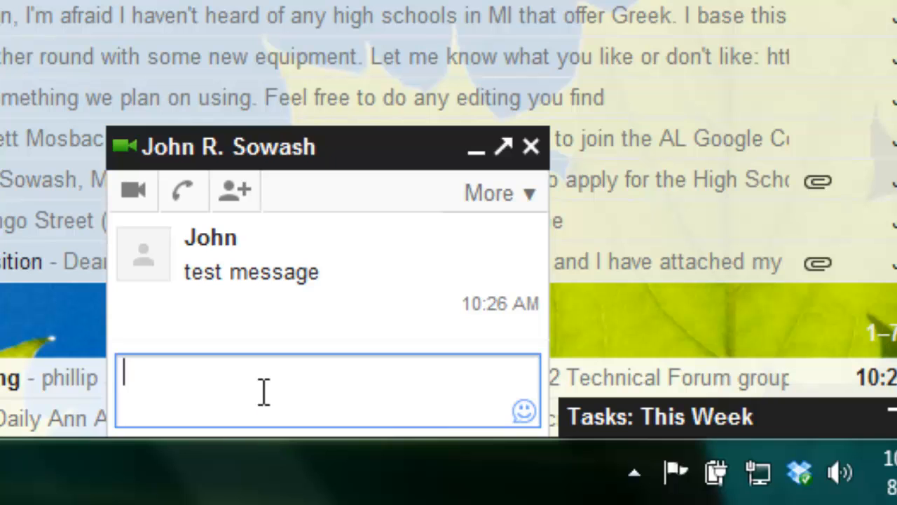
type("got it thanks")
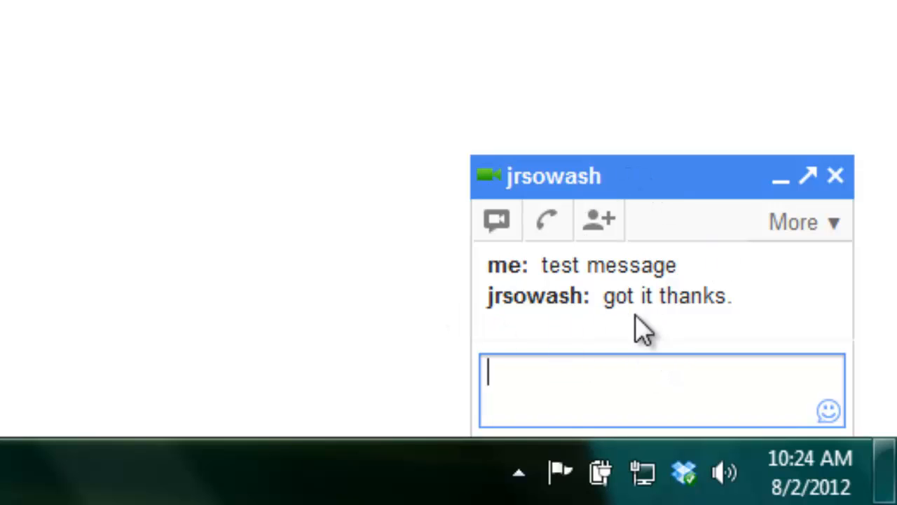
mouse_move(548, 221)
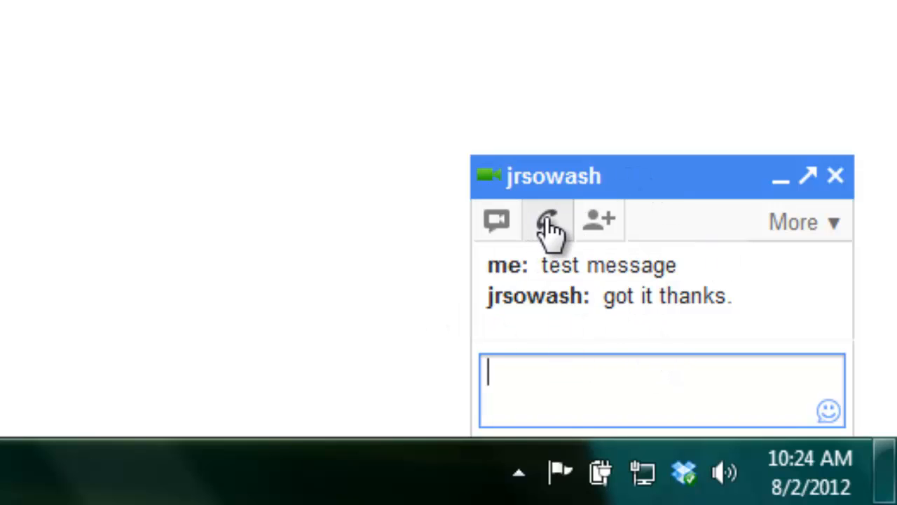
mouse_move(549, 221)
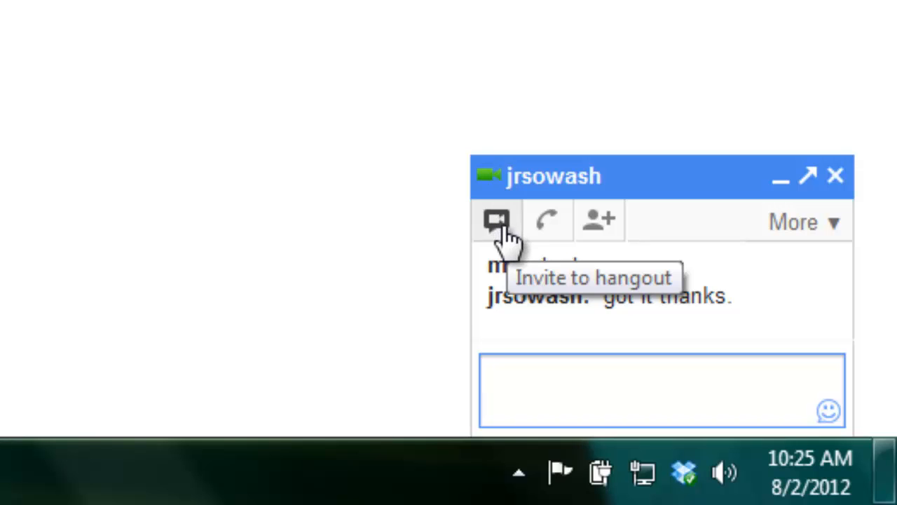
Invite jrsowash to a hangout from the chat and dismiss the notification.
left_click(496, 219)
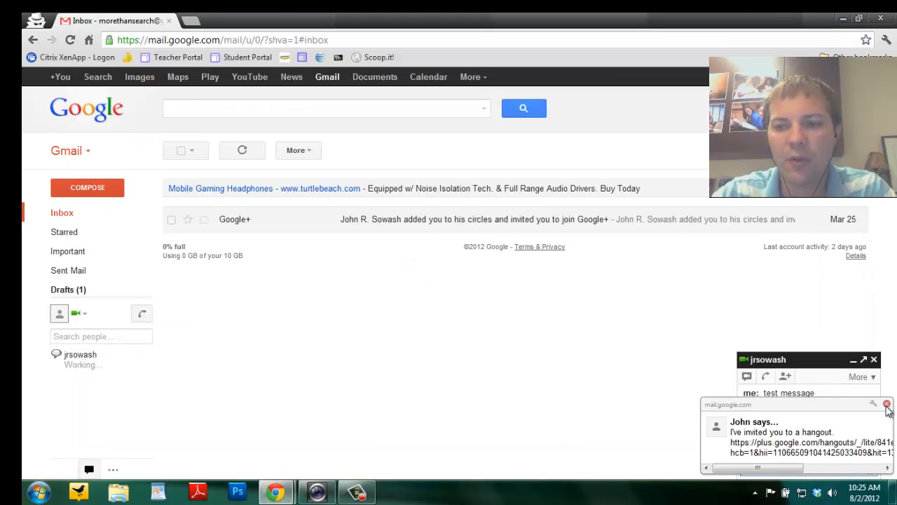
left_click(886, 404)
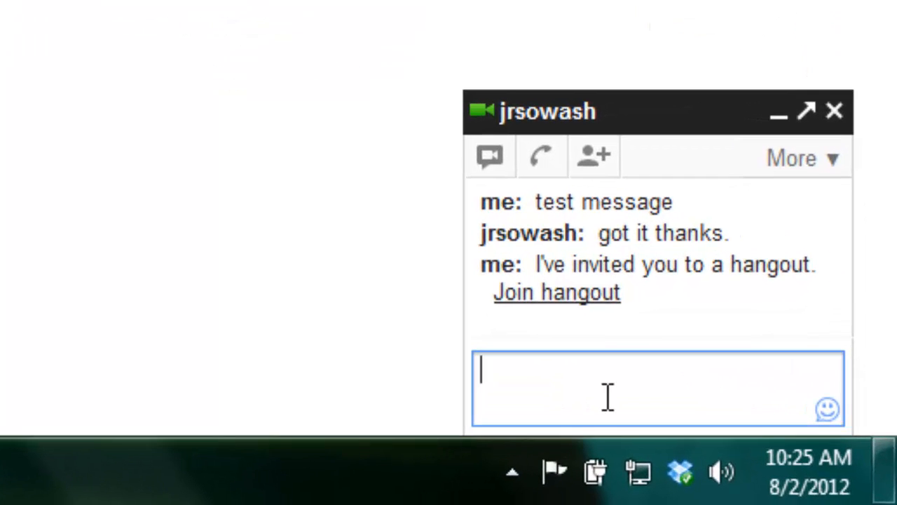
mouse_move(550, 263)
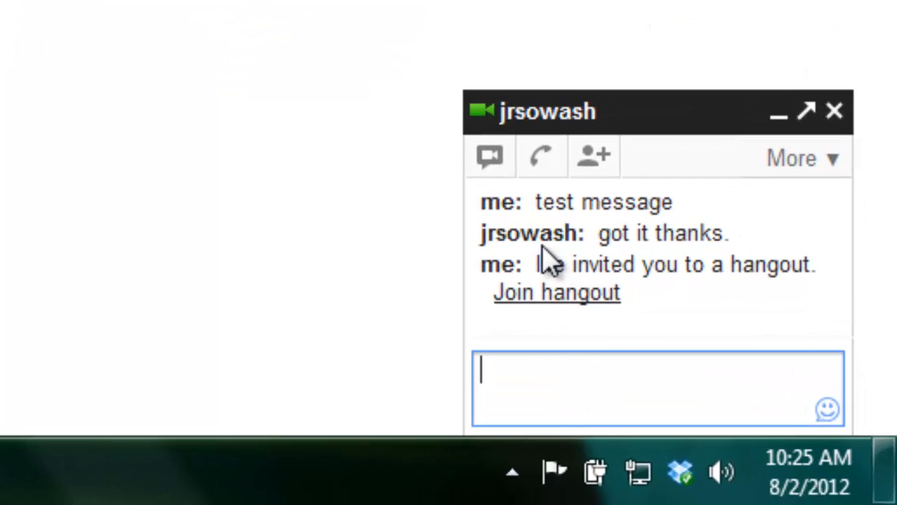
mouse_move(627, 172)
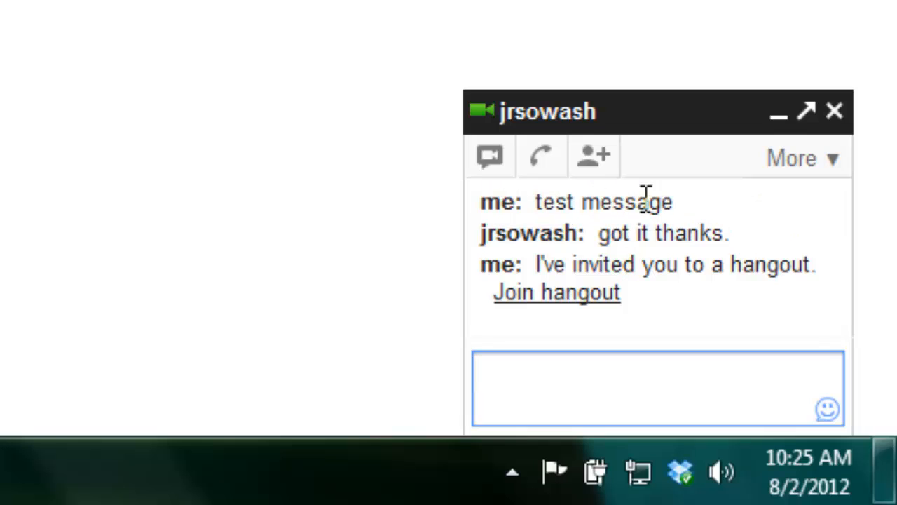
mouse_move(594, 156)
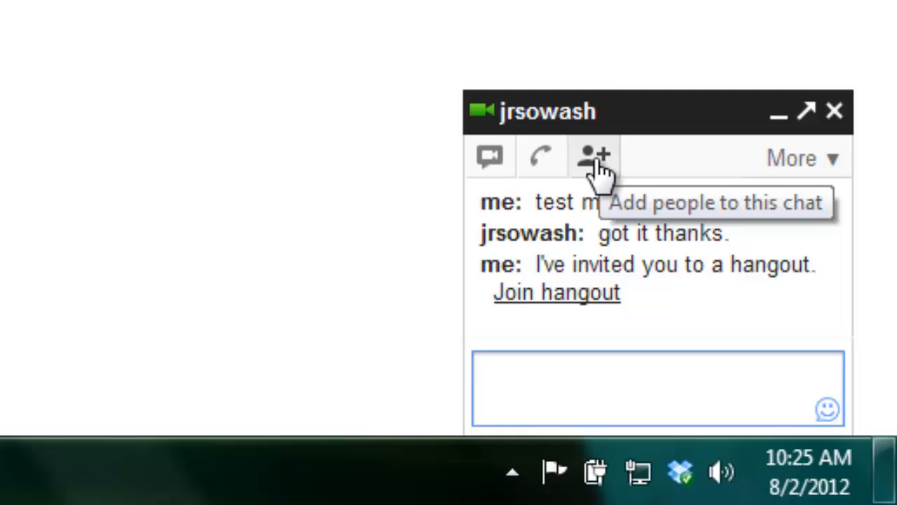
left_click(594, 157)
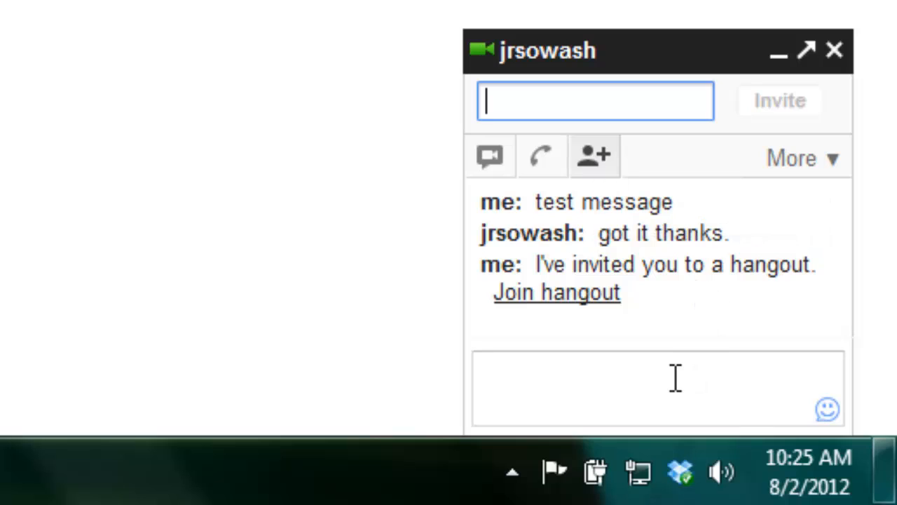
left_click(658, 386)
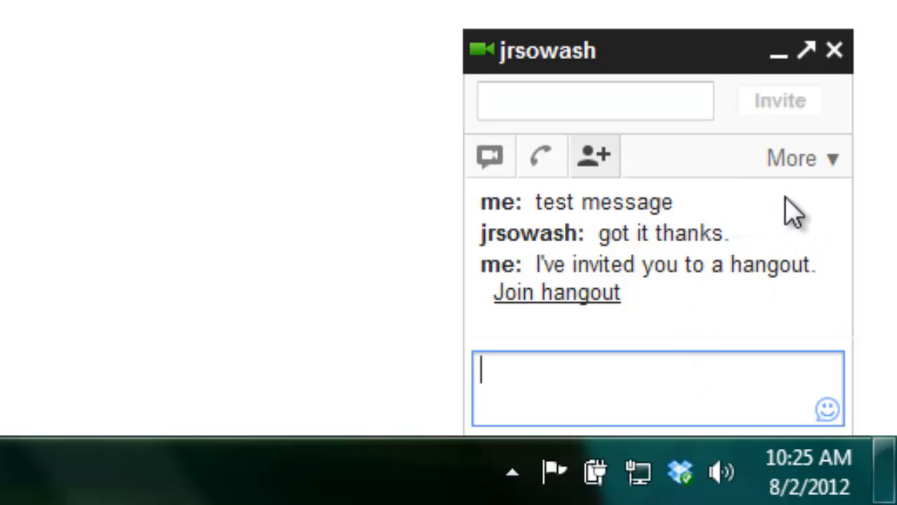
left_click(791, 157)
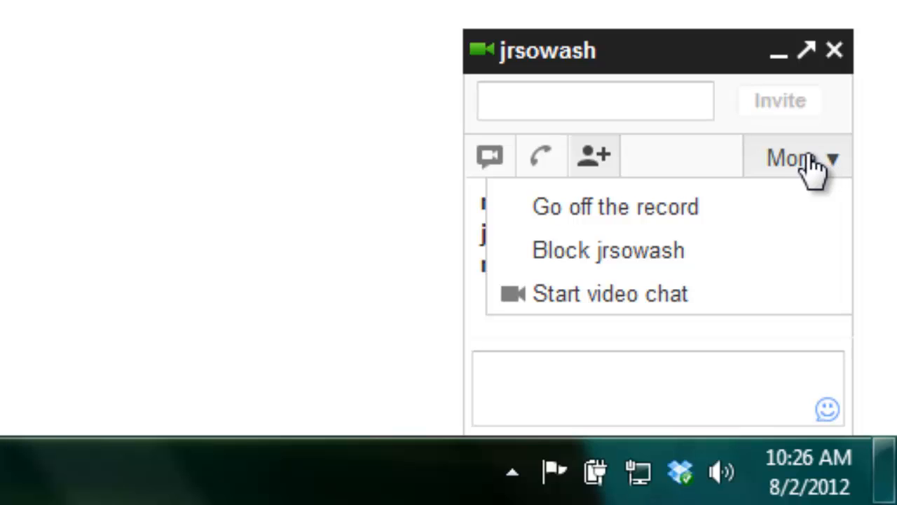
mouse_move(785, 189)
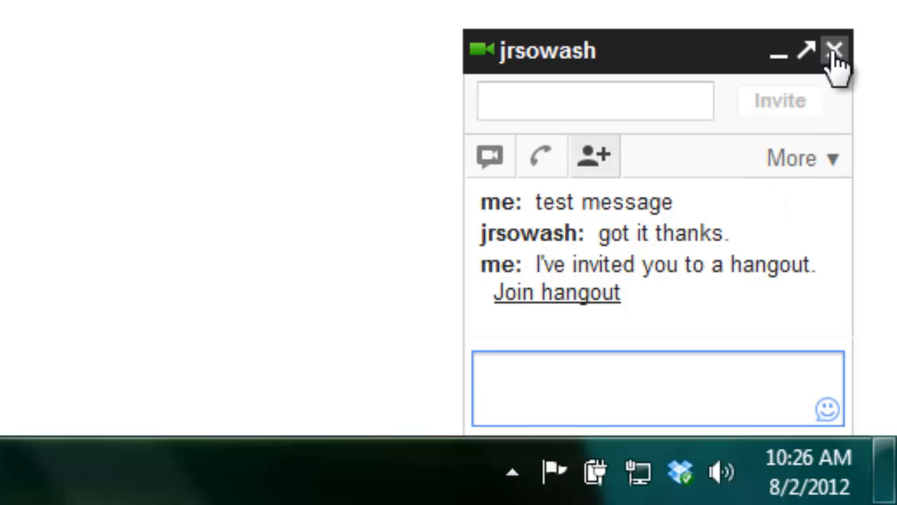
left_click(835, 49)
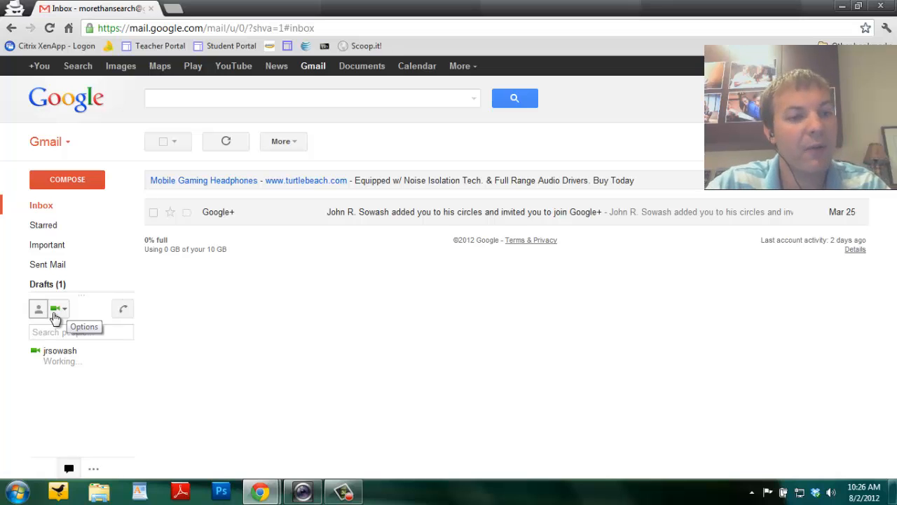
Change the chat status from the sidebar status options to Busy.
left_click(62, 309)
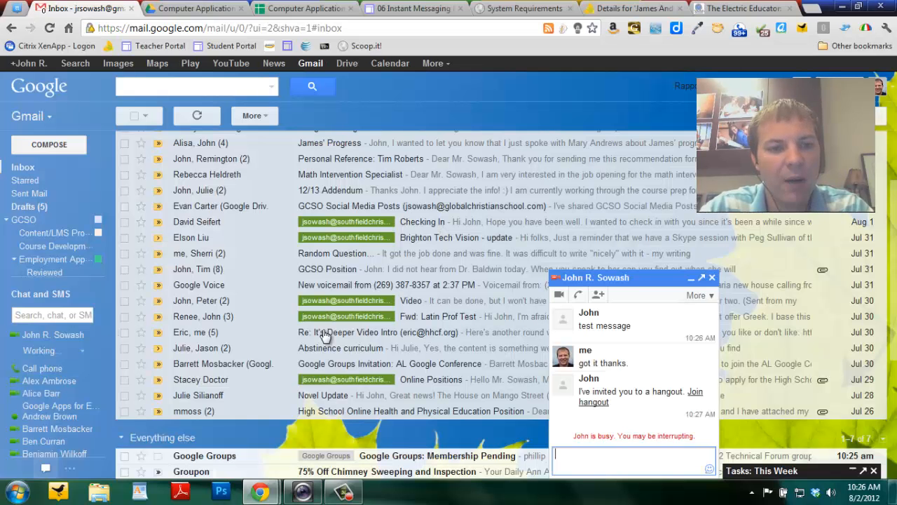
type("m")
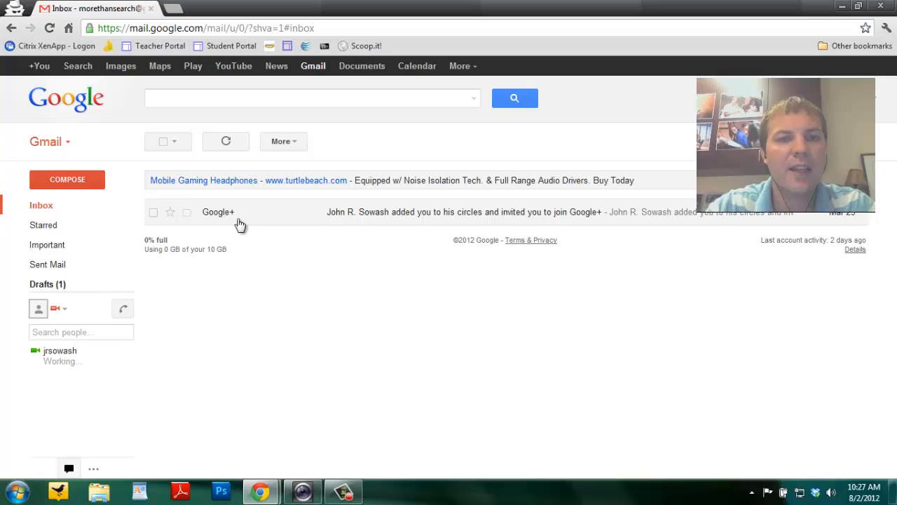
left_click(312, 98)
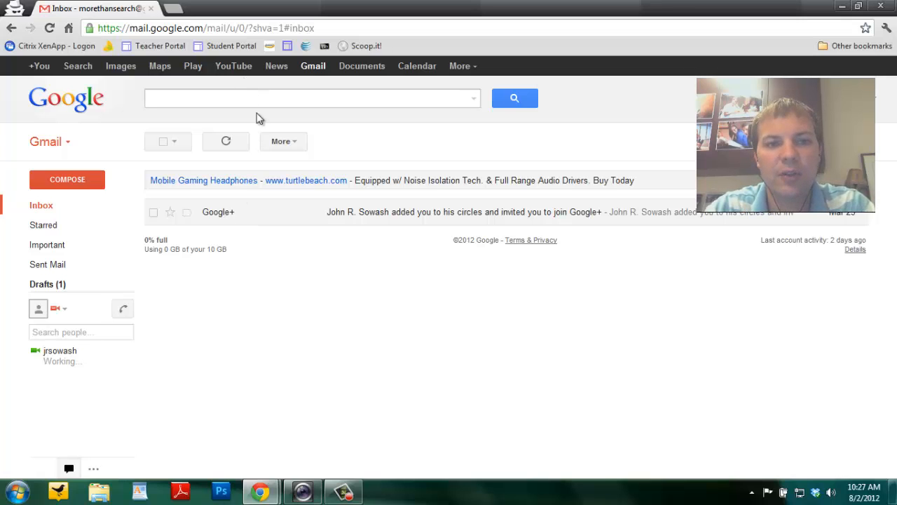
mouse_move(342, 300)
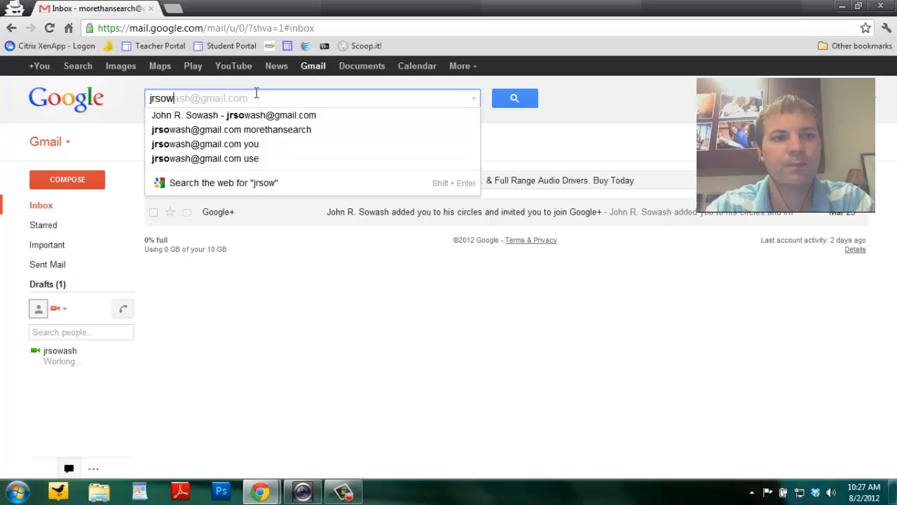
type("from:")
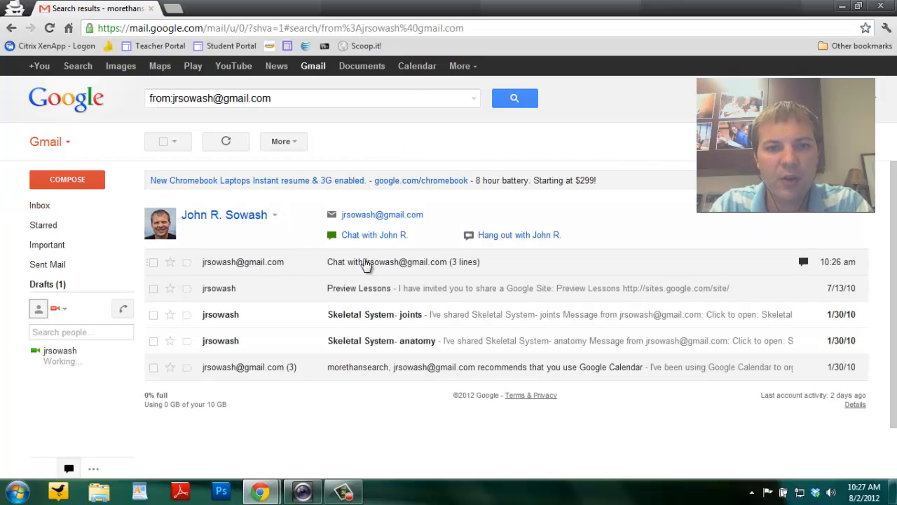
left_click(403, 261)
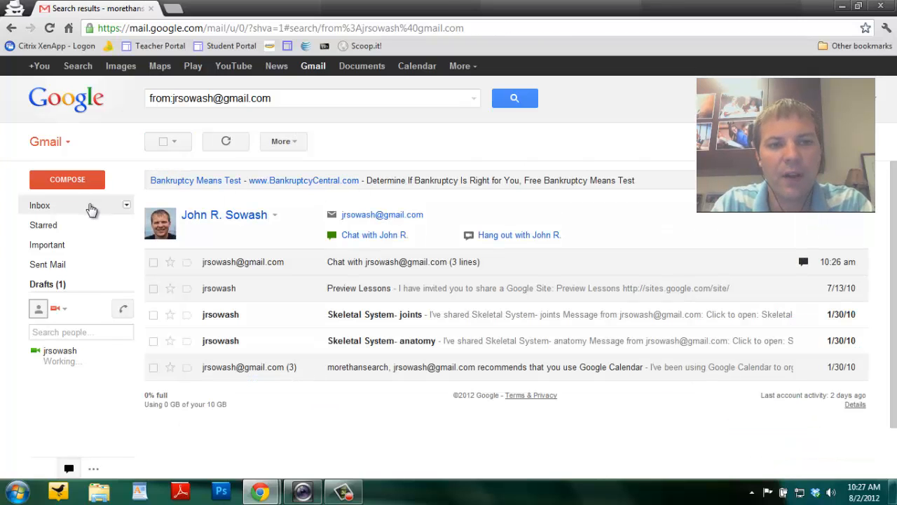
left_click(39, 204)
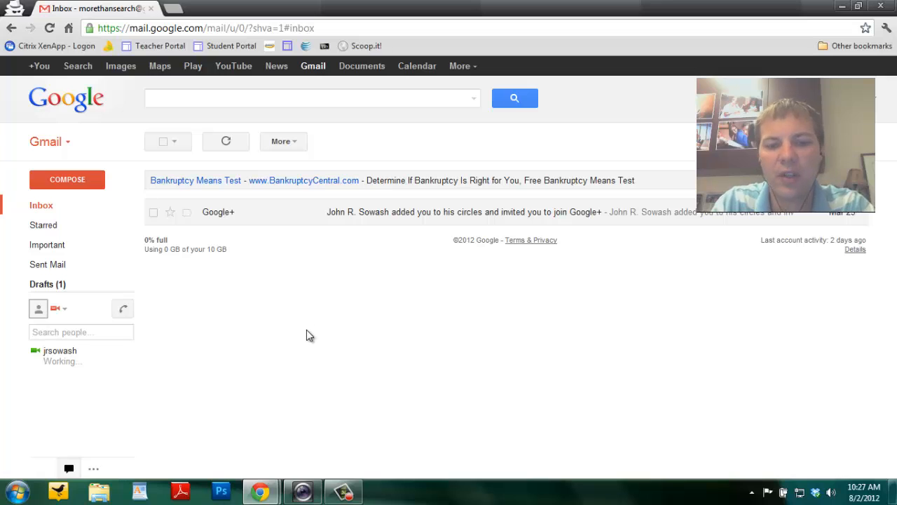